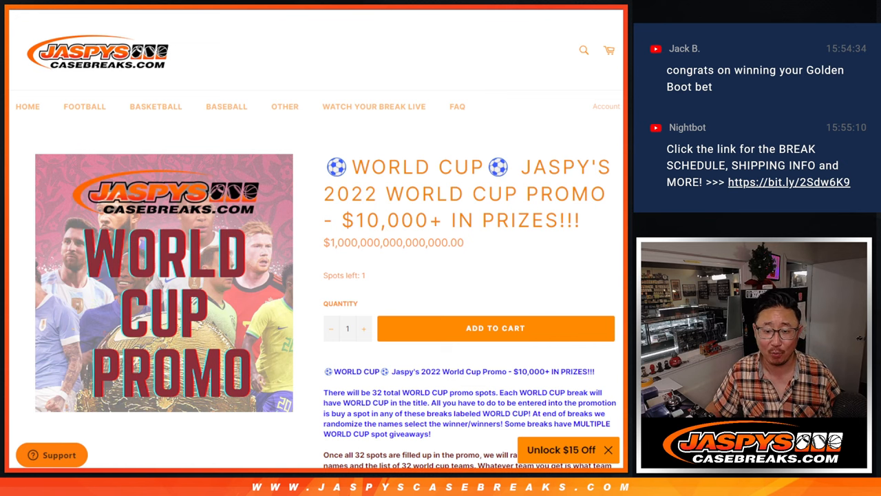
Scroll the Jaspys World Cup promo page to the prize list and select the winner prize paragraph
{"action": "scroll", "scroll_direction": "down", "scroll_amount": 3}
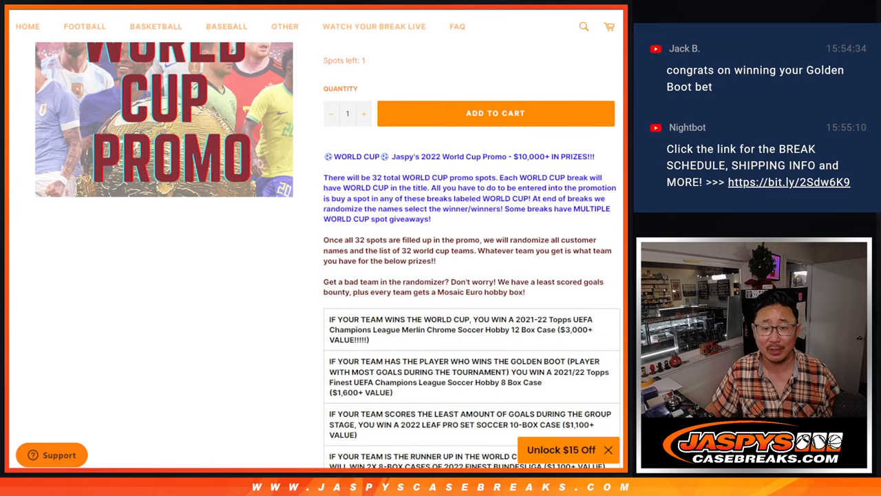
{"action": "scroll", "scroll_direction": "down", "scroll_amount": 3}
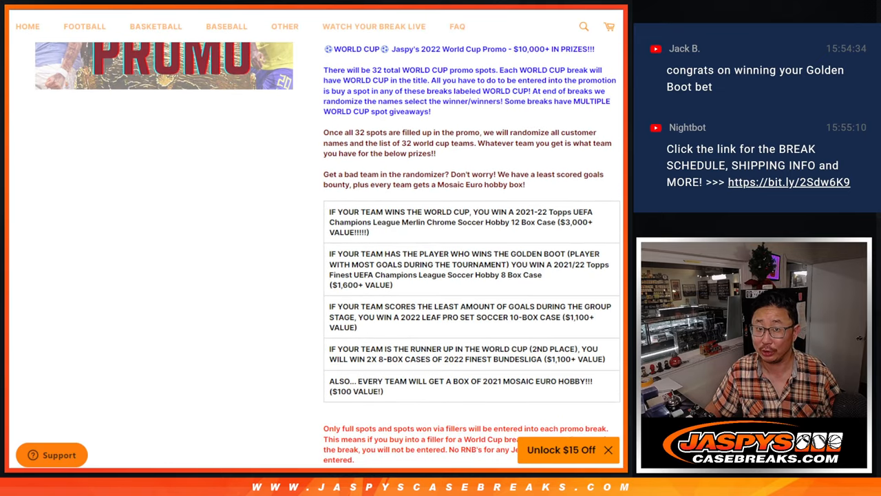
{"action": "scroll", "scroll_direction": "down", "scroll_amount": 3}
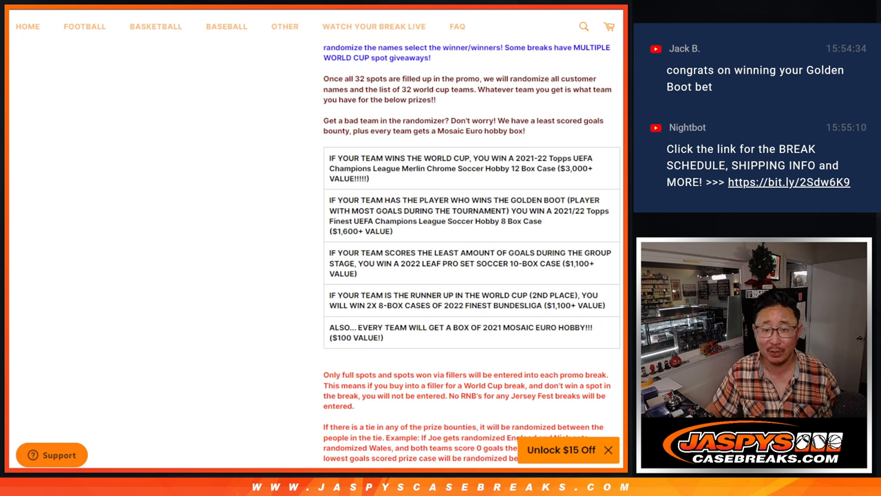
{"action": "triple_click", "coordinate": [460, 168]}
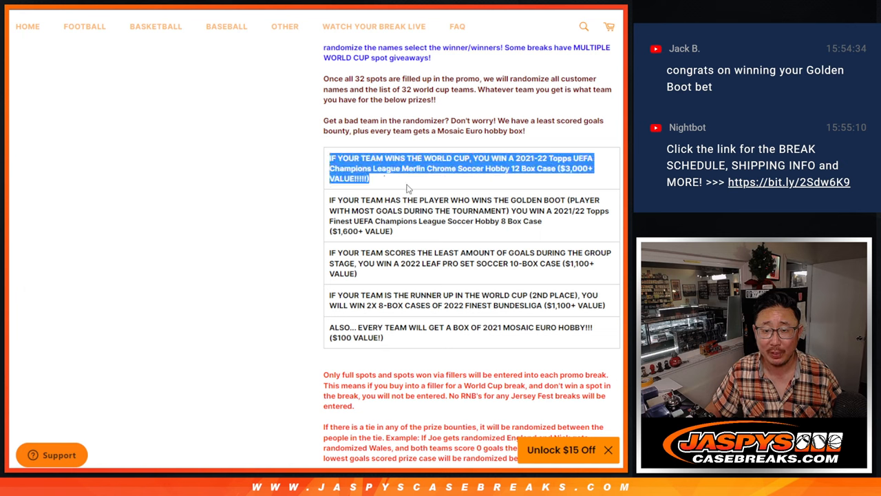
{"action": "mouse_move", "coordinate": [456, 180]}
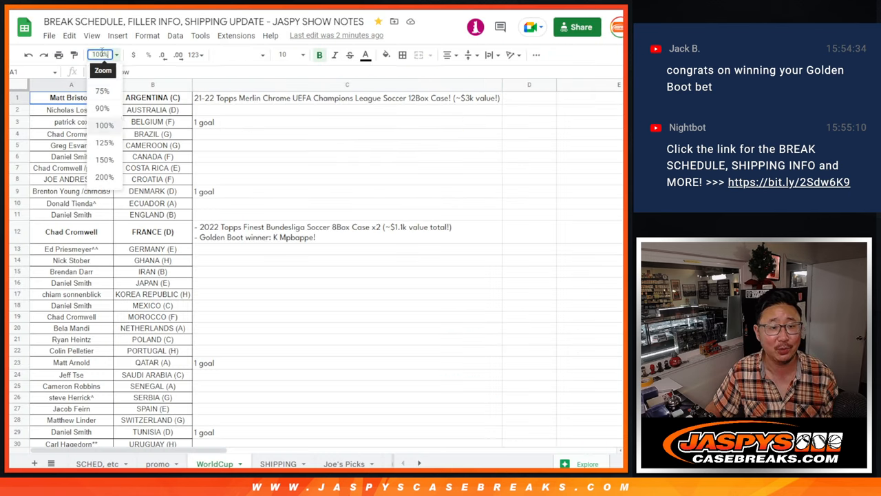
Set the WorldCup show-notes sheet zoom to 150%, then back to 125%
{"action": "left_click", "coordinate": [104, 159]}
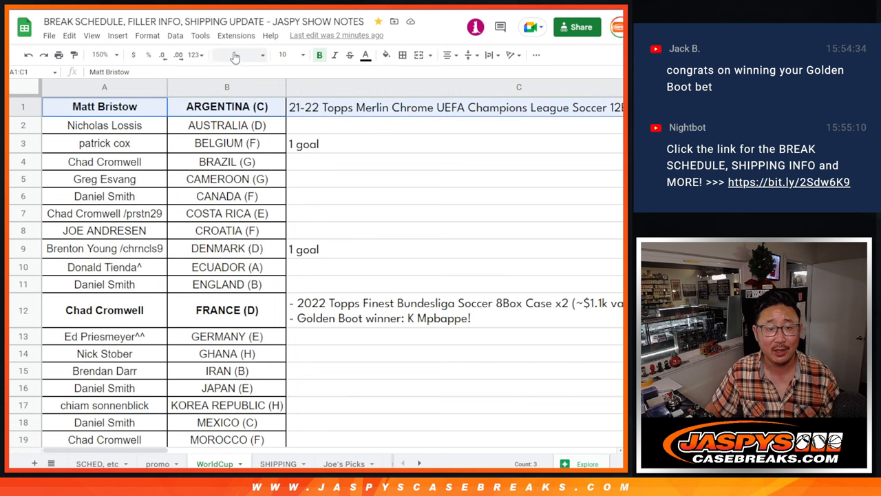
{"action": "left_click", "coordinate": [100, 54]}
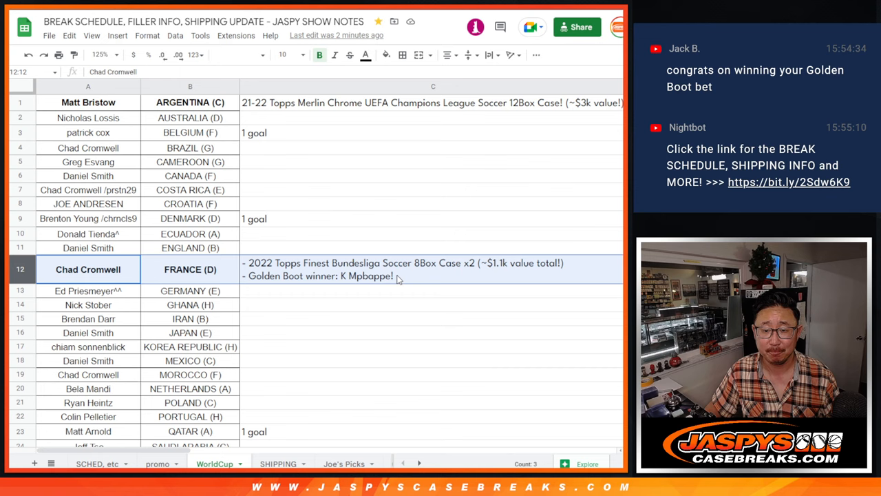
{"action": "mouse_move", "coordinate": [405, 168]}
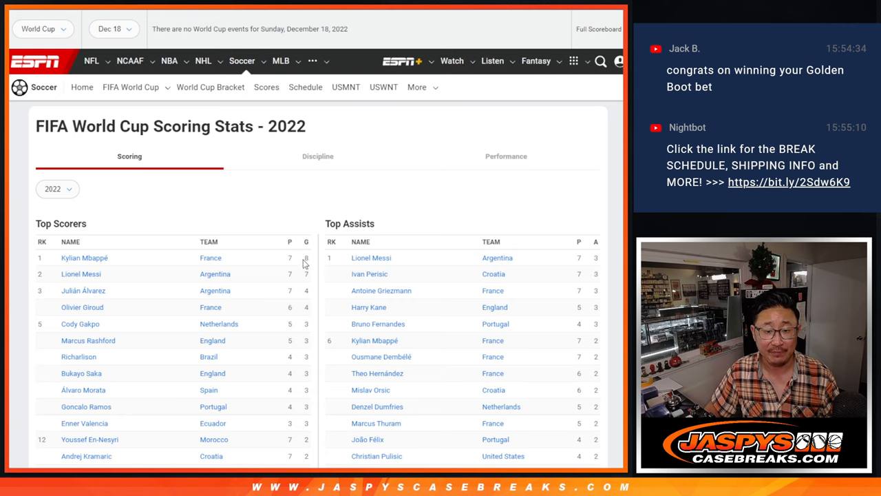
{"action": "mouse_move", "coordinate": [305, 208]}
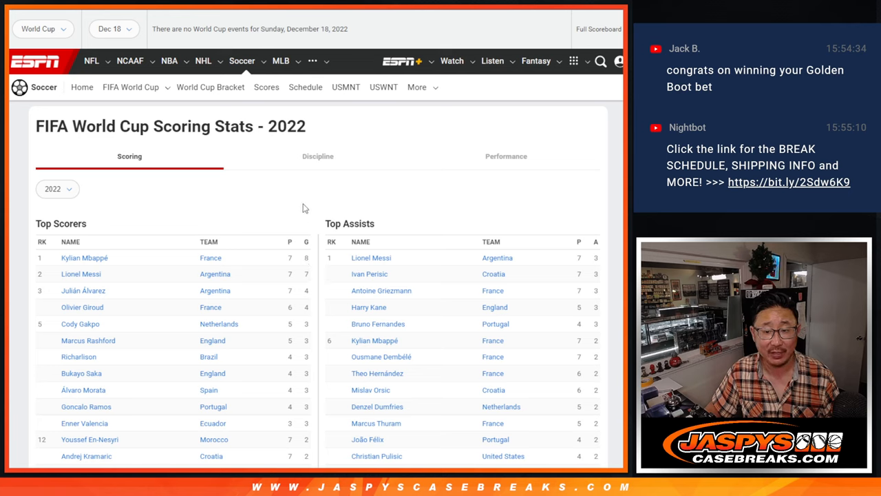
Check ESPN's 2022 World Cup top scorers table, confirming Mbappé leads with 8 goals
{"action": "double_click", "coordinate": [371, 258]}
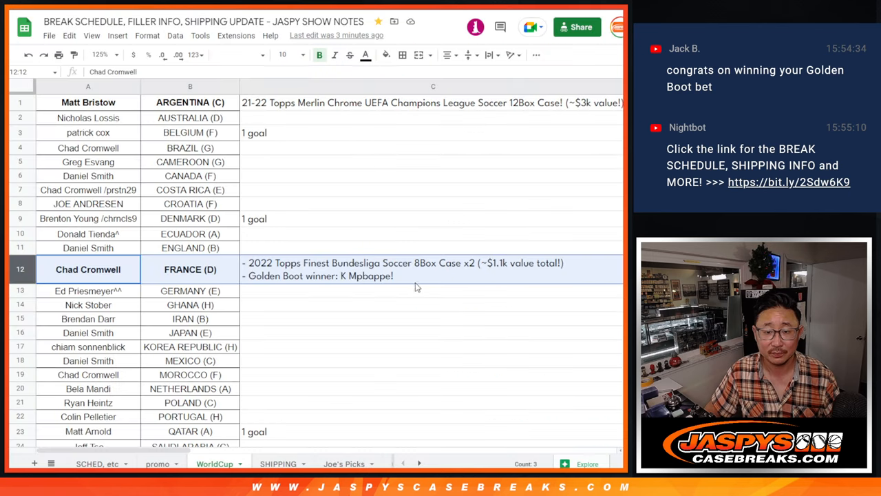
Append '-- 21-22 Finest Champions League Soccer Case!' to France's C12 note, then scroll to Lowest Goal Total
{"action": "type", "text": "-- 21-22 Finest Champions"}
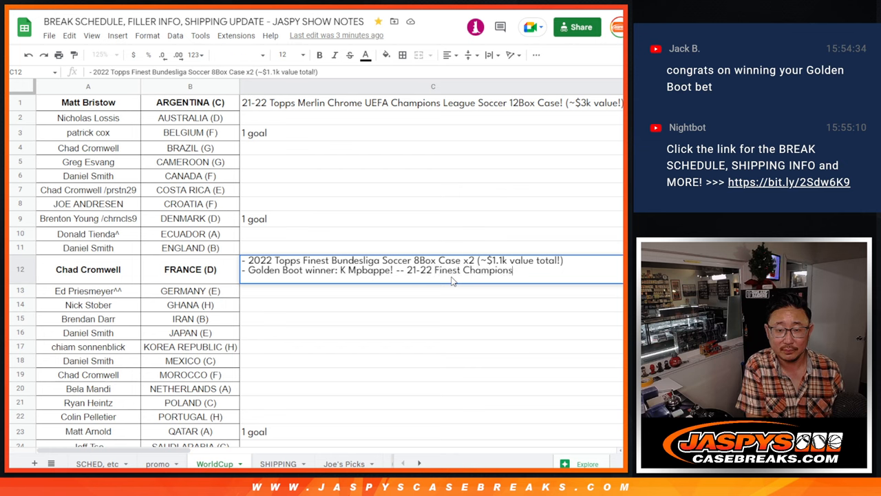
{"action": "type", "text": "Lo"}
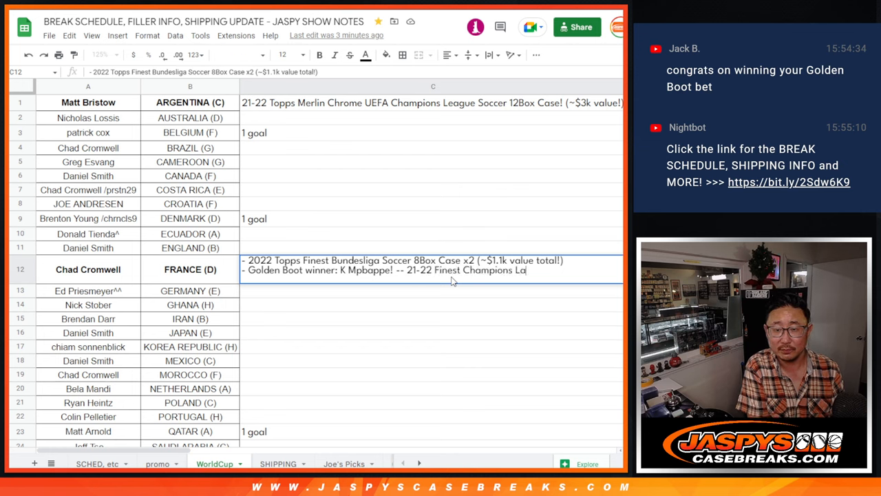
{"action": "type", "text": "gue Soccer Case!"}
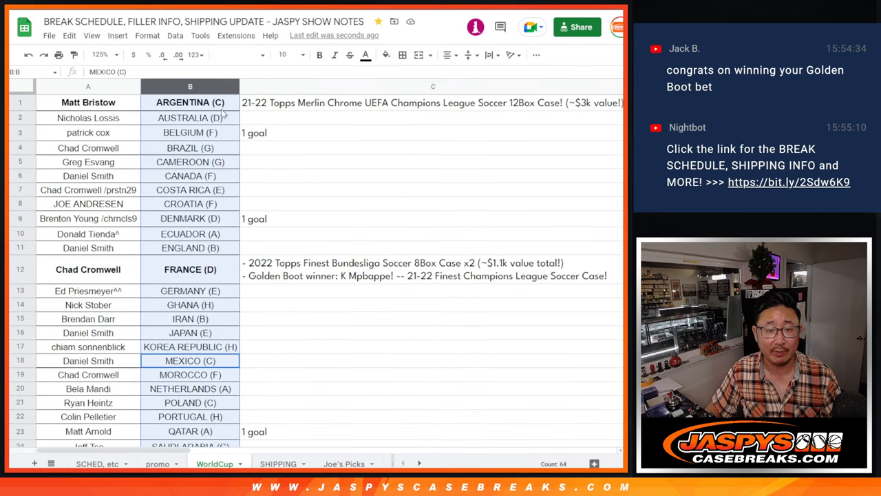
{"action": "mouse_move", "coordinate": [301, 179]}
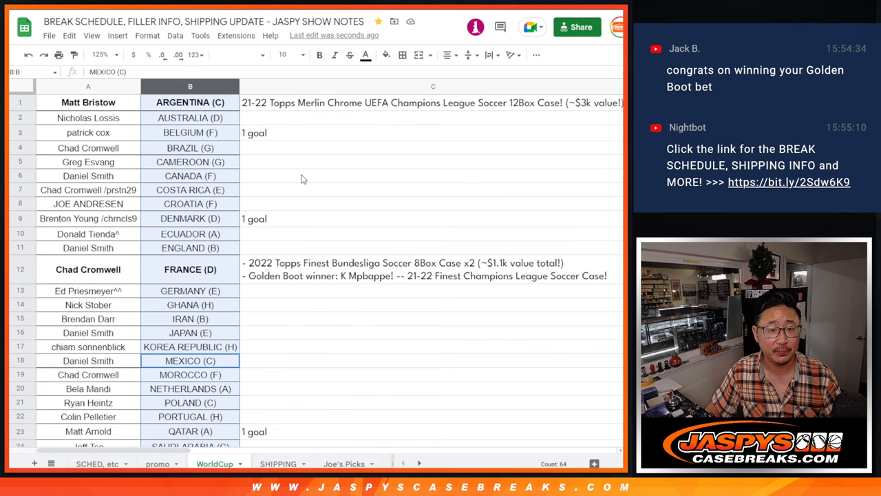
{"action": "scroll", "scroll_direction": "down", "scroll_amount": 3}
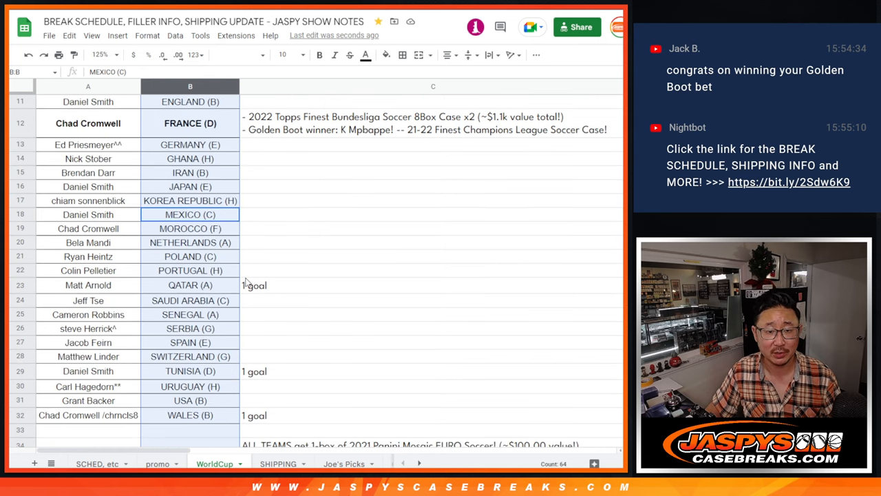
{"action": "scroll", "scroll_direction": "down", "scroll_amount": 3}
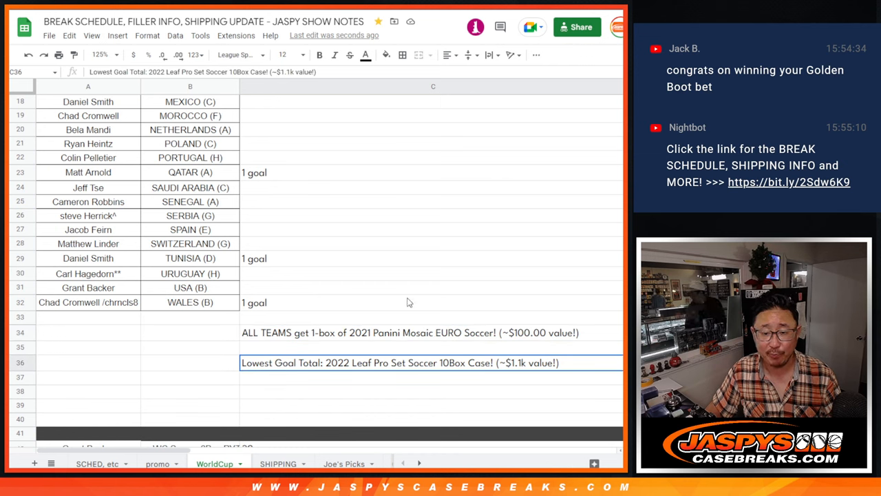
{"action": "mouse_move", "coordinate": [364, 268]}
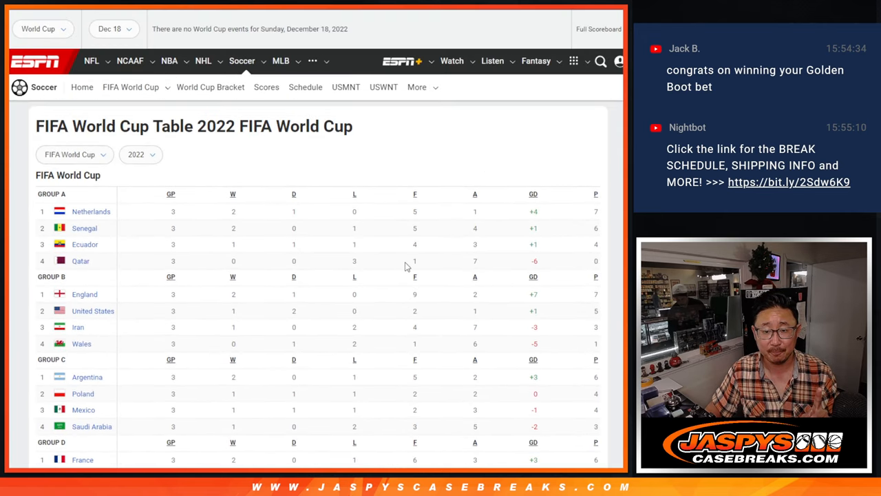
Scroll through ESPN's 2022 World Cup group standings to review each team's goals scored
{"action": "scroll", "scroll_direction": "down", "scroll_amount": 3}
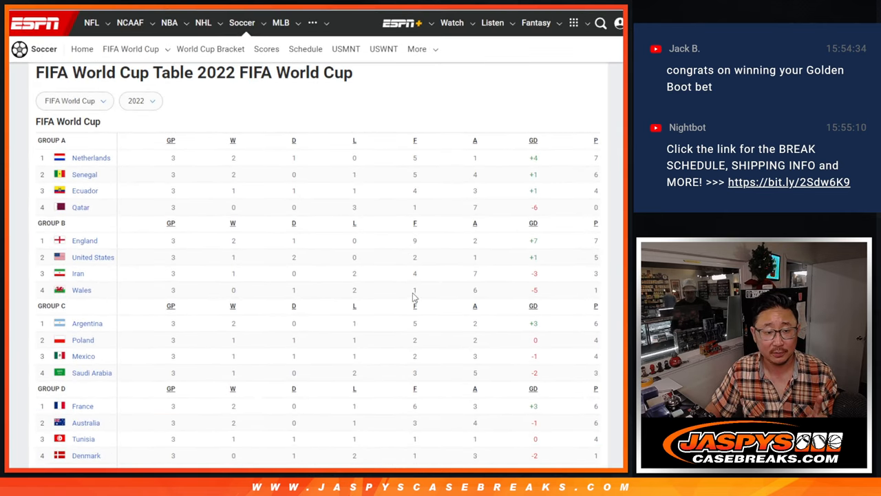
{"action": "scroll", "scroll_direction": "down", "scroll_amount": 3}
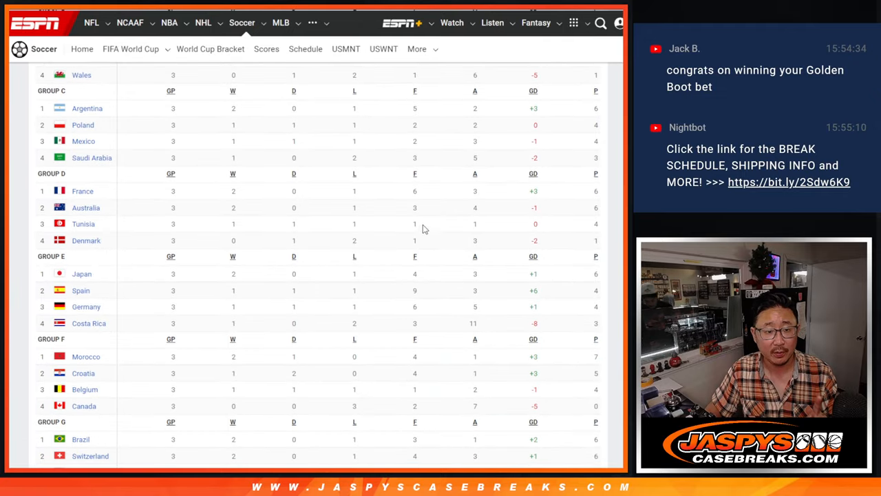
{"action": "scroll", "scroll_direction": "down", "scroll_amount": 3}
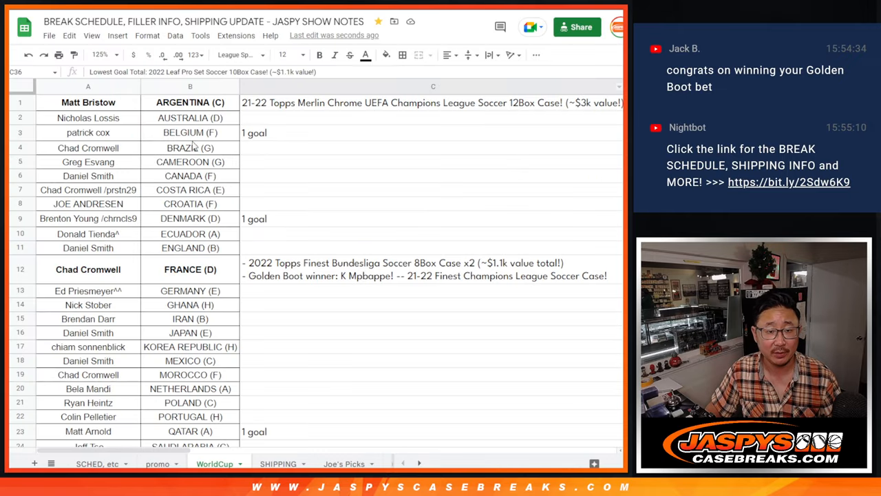
Select the column A owners of one-goal teams Belgium, Denmark and Qatar
{"action": "left_click", "coordinate": [88, 132]}
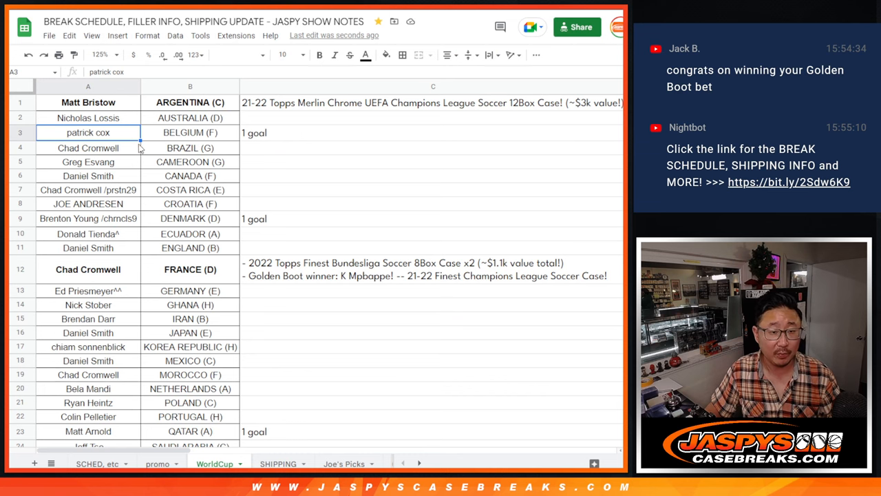
{"action": "left_click", "coordinate": [88, 218]}
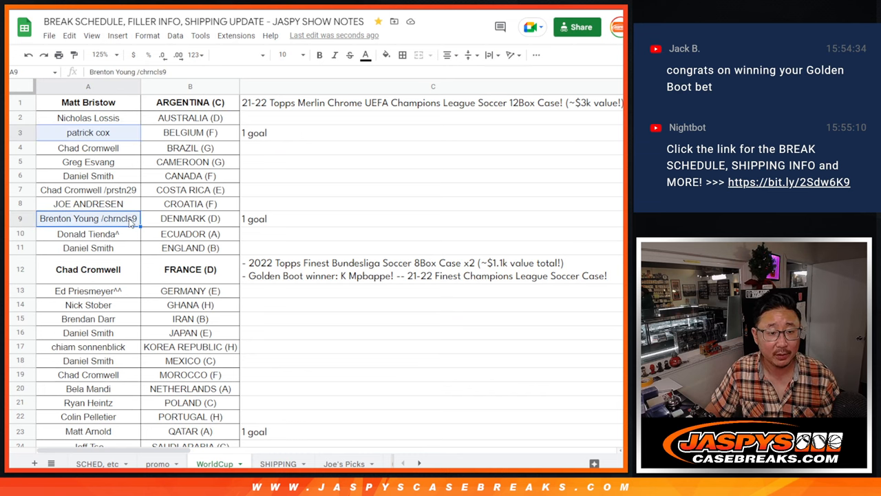
{"action": "scroll", "scroll_direction": "down", "scroll_amount": 3}
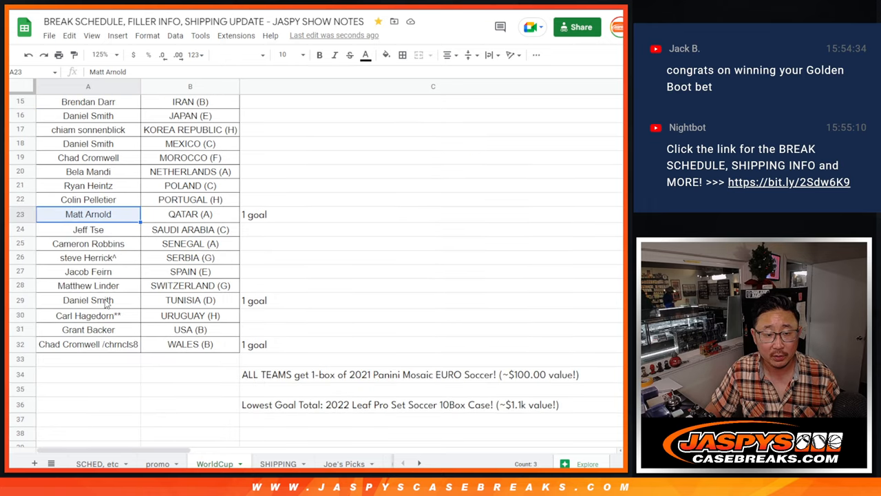
{"action": "left_click", "coordinate": [88, 345]}
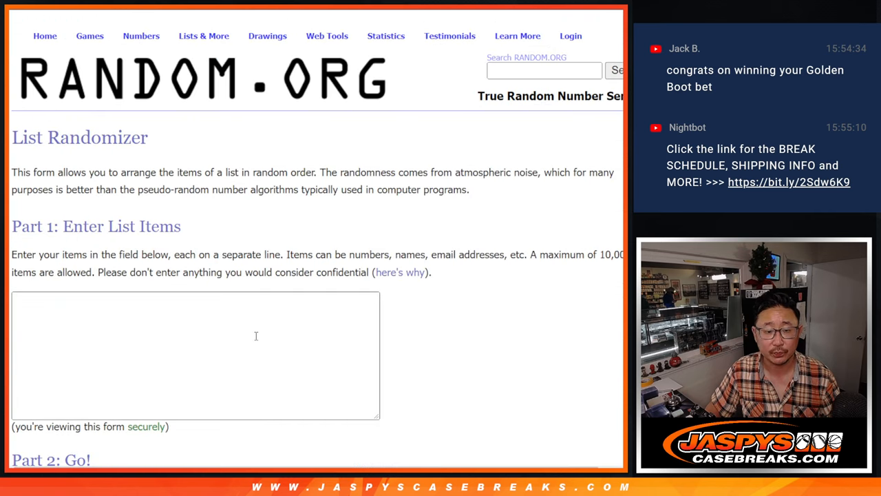
{"action": "type", "text": "patrick cox"}
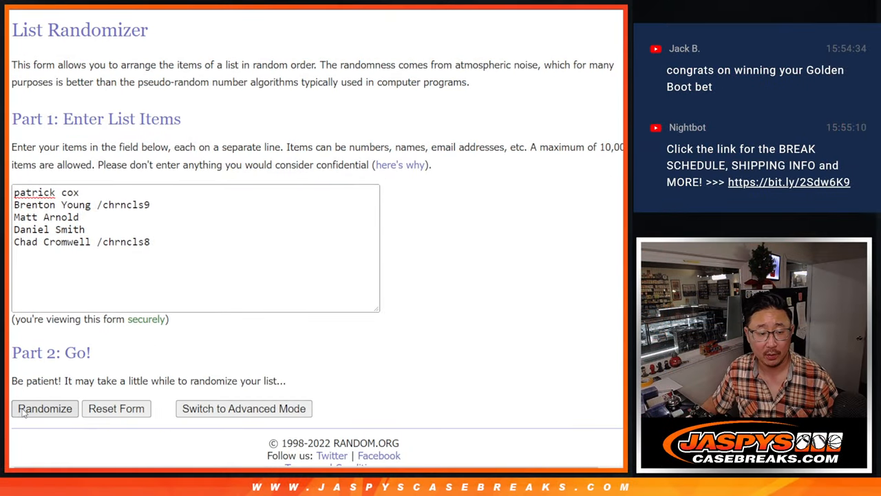
{"action": "left_click", "coordinate": [45, 408]}
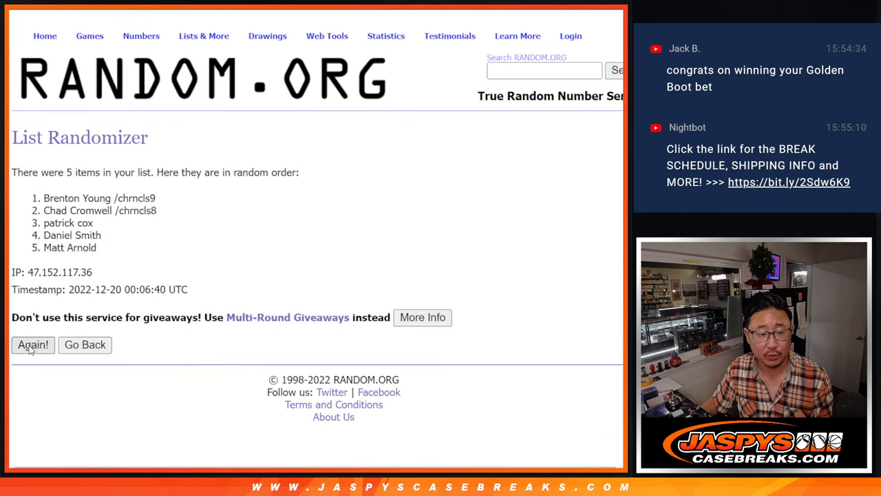
{"action": "left_click", "coordinate": [33, 345]}
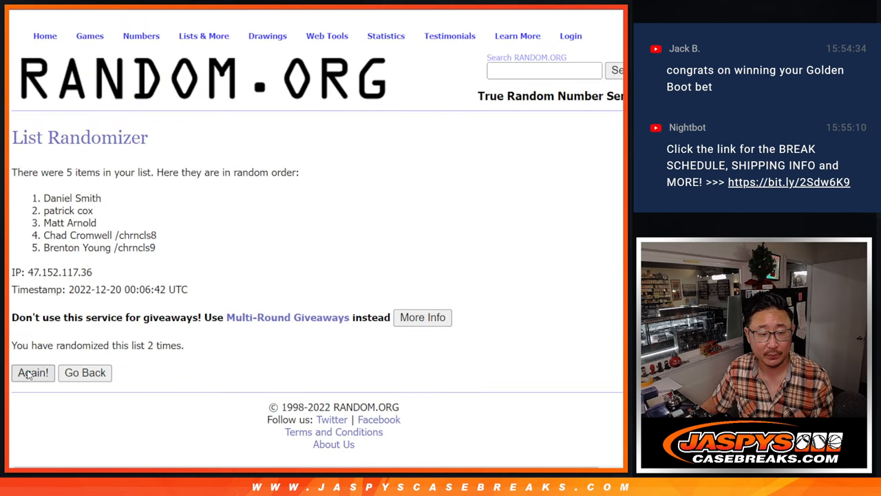
{"action": "left_click", "coordinate": [32, 373]}
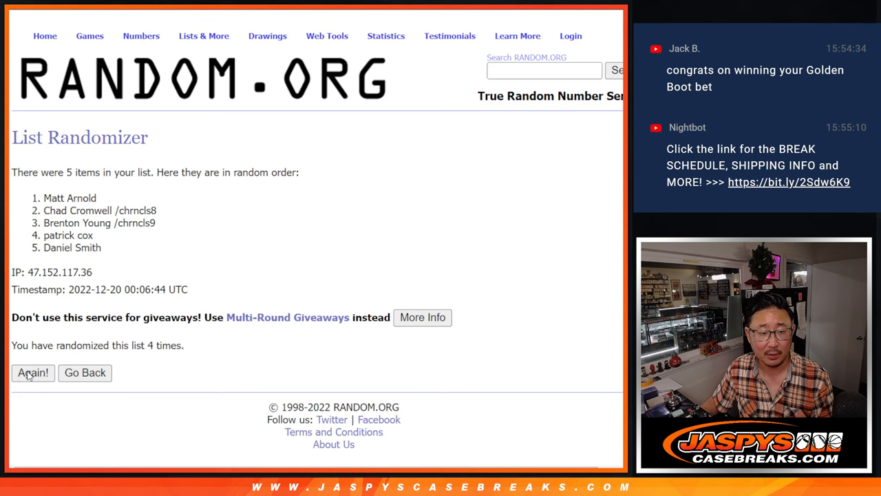
{"action": "left_click", "coordinate": [32, 372]}
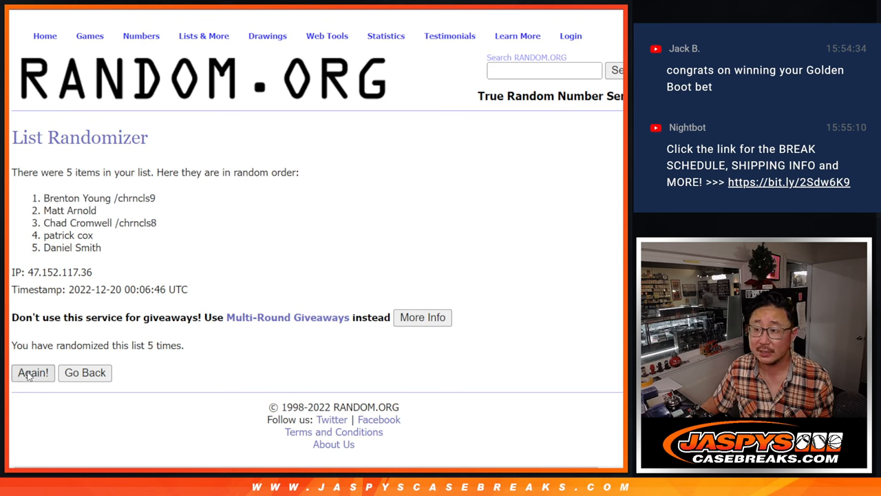
{"action": "left_click", "coordinate": [33, 373]}
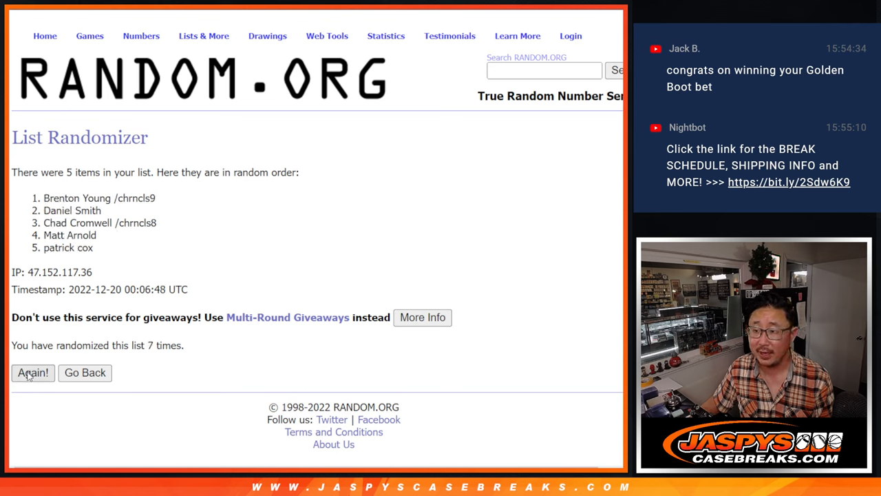
{"action": "left_click", "coordinate": [32, 373]}
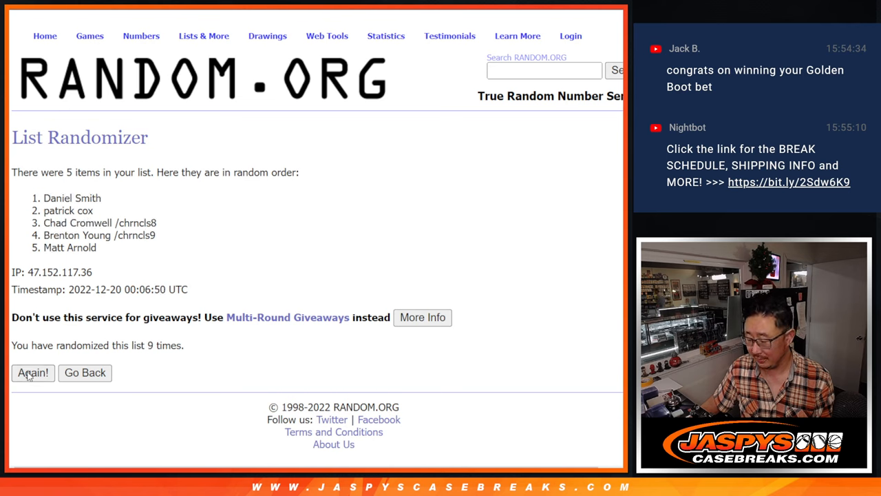
{"action": "left_click", "coordinate": [32, 372]}
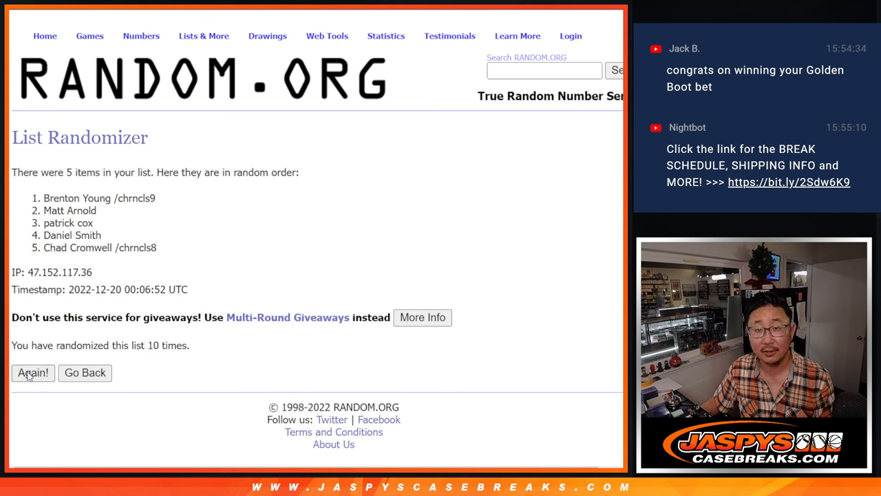
{"action": "left_click", "coordinate": [33, 372]}
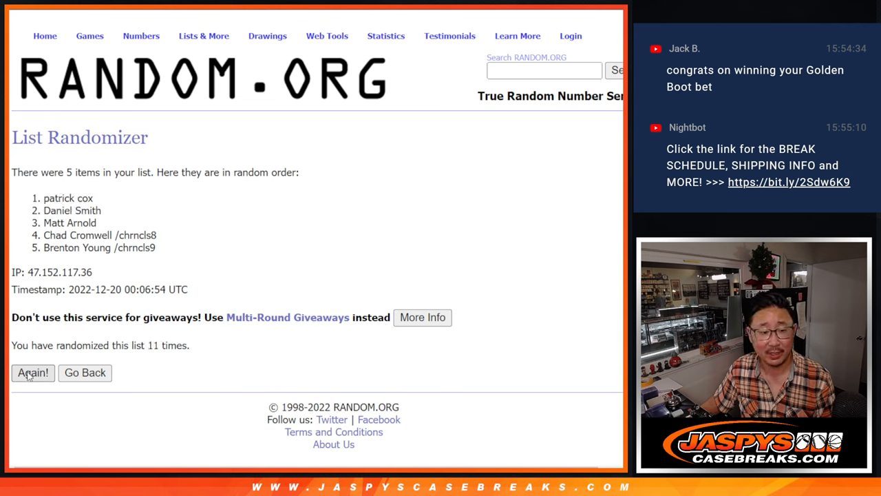
{"action": "left_click", "coordinate": [33, 372]}
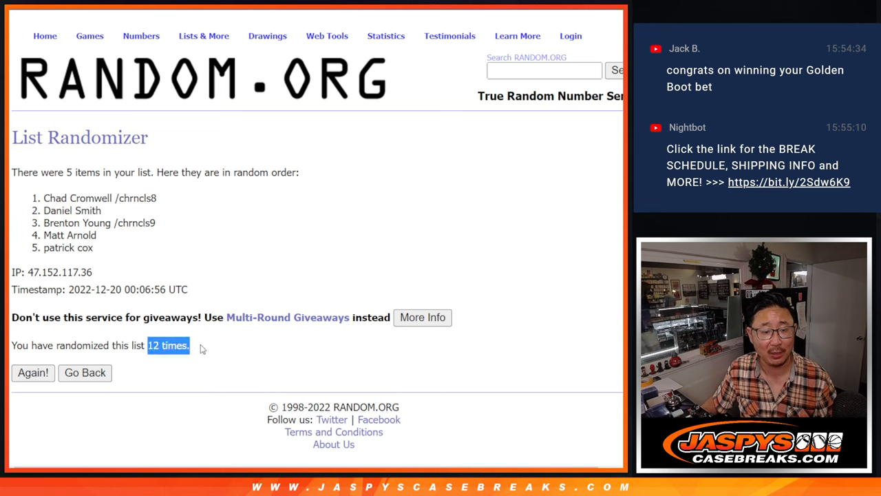